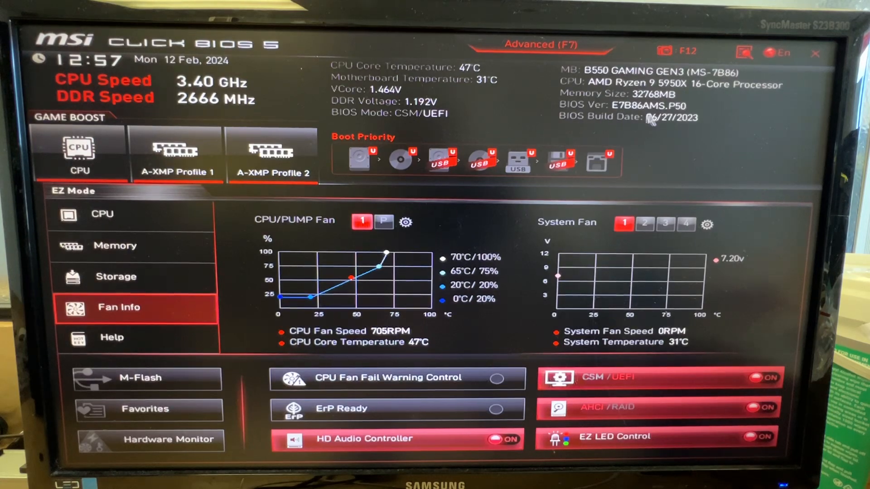
mouse_move(593, 78)
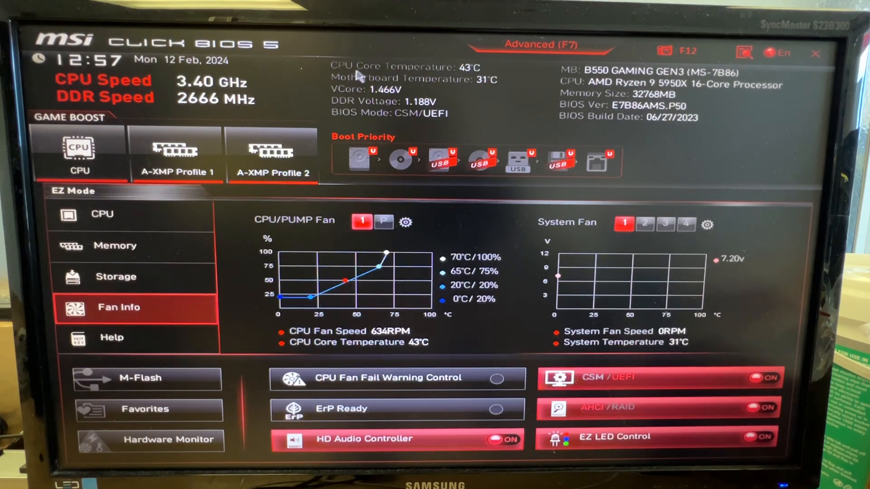
mouse_move(416, 86)
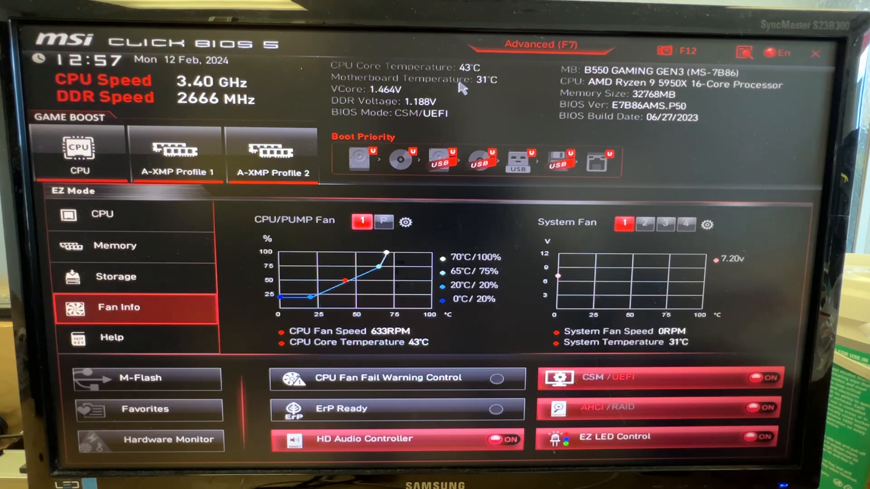
mouse_move(441, 159)
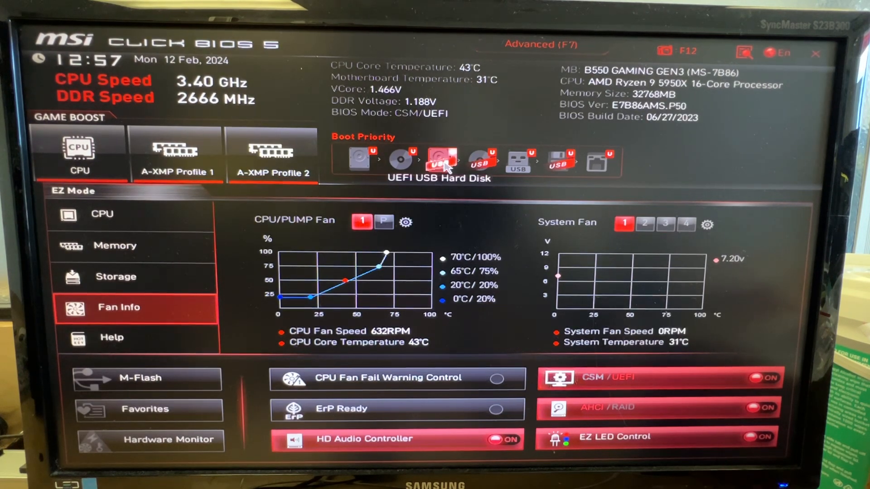
Review the CPU, memory and storage device details in EZ Mode.
click(103, 214)
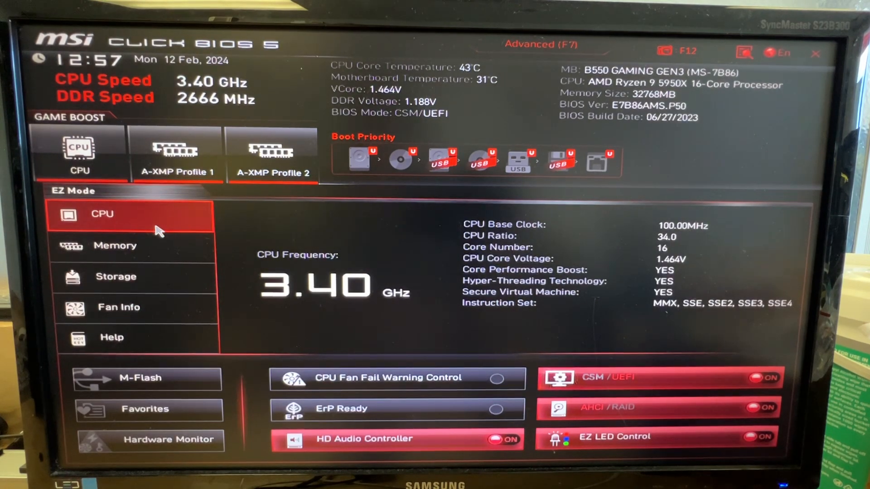
click(115, 245)
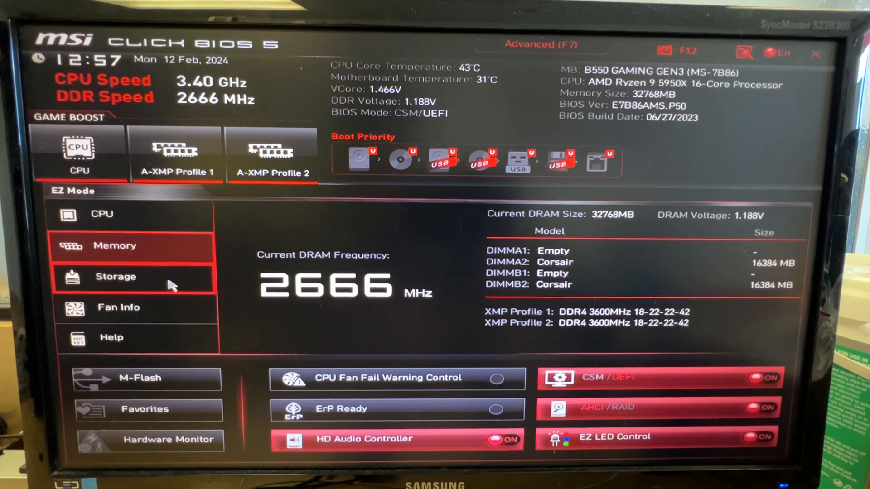
click(116, 277)
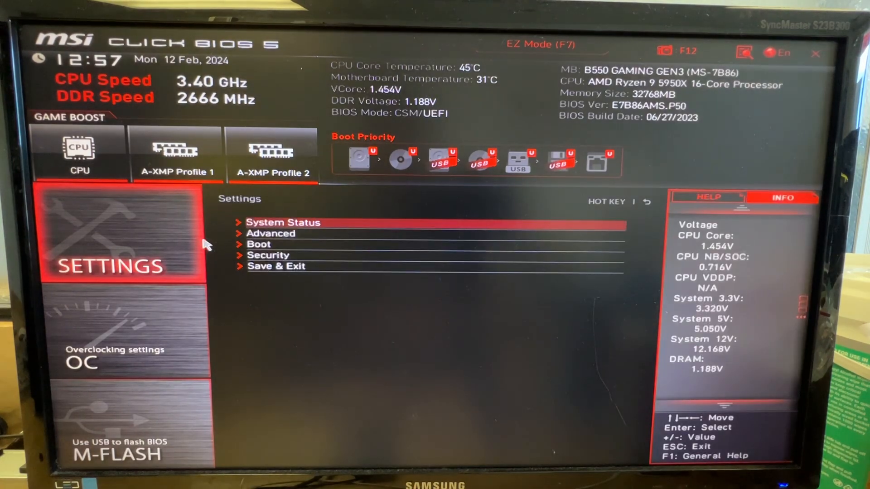
Open Settings > Advanced to list PCIe, ACPI, USB and AMD Overclocking sections.
click(283, 222)
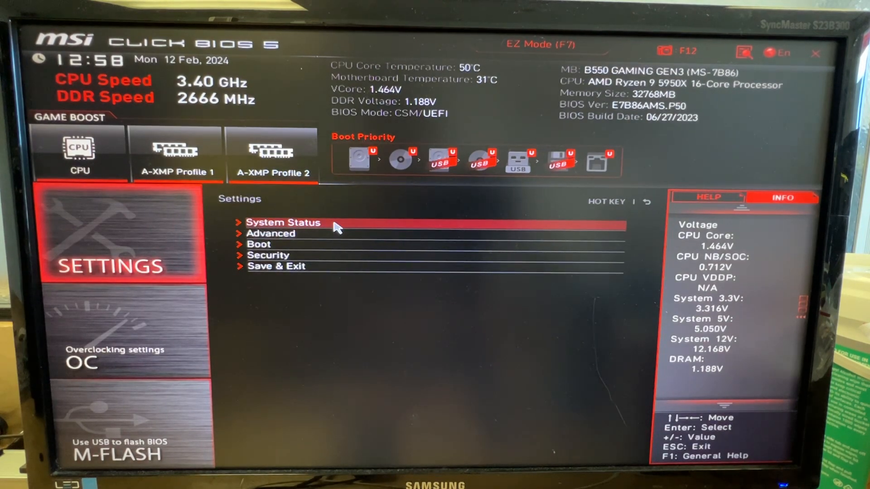
click(271, 233)
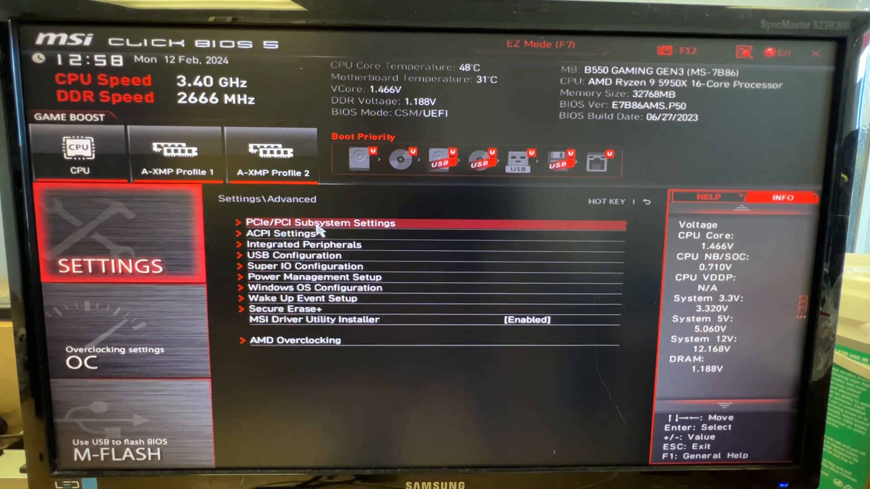
Decline the AMD Overclocking warning and go back to the Settings menu.
click(294, 340)
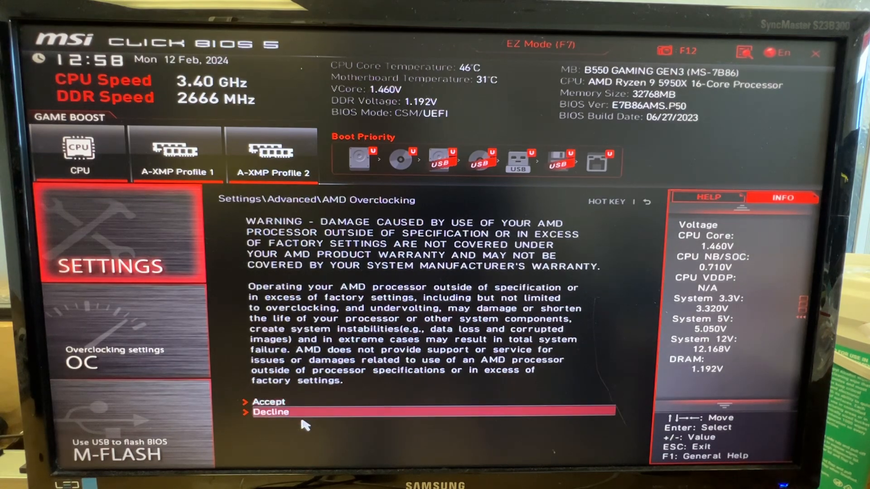
click(271, 412)
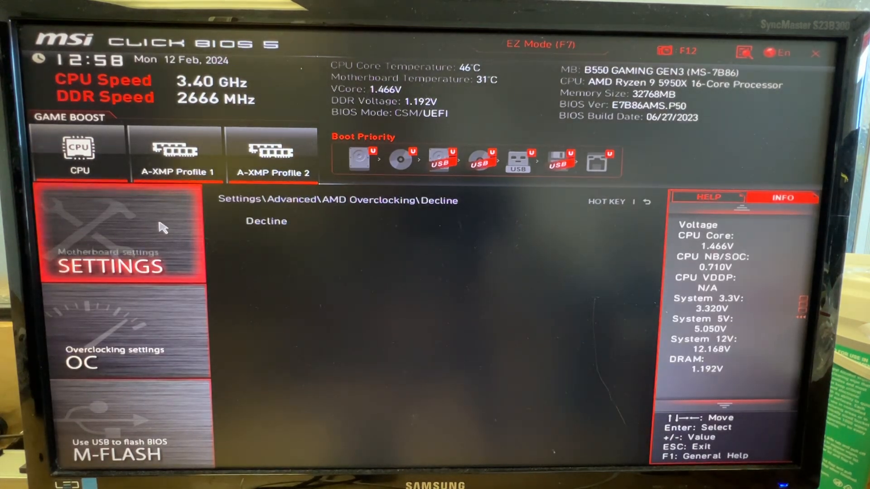
click(108, 268)
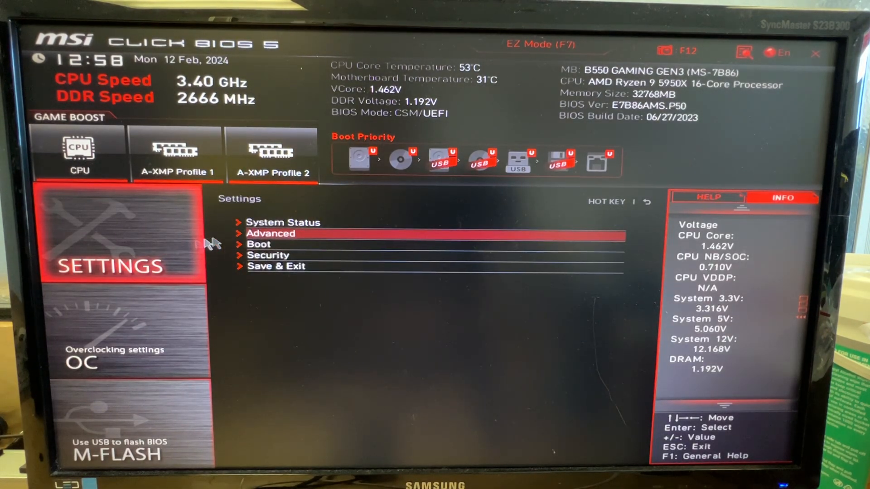
Open Boot settings, confirm UEFI boot mode, and move to Boot Option #1.
click(259, 245)
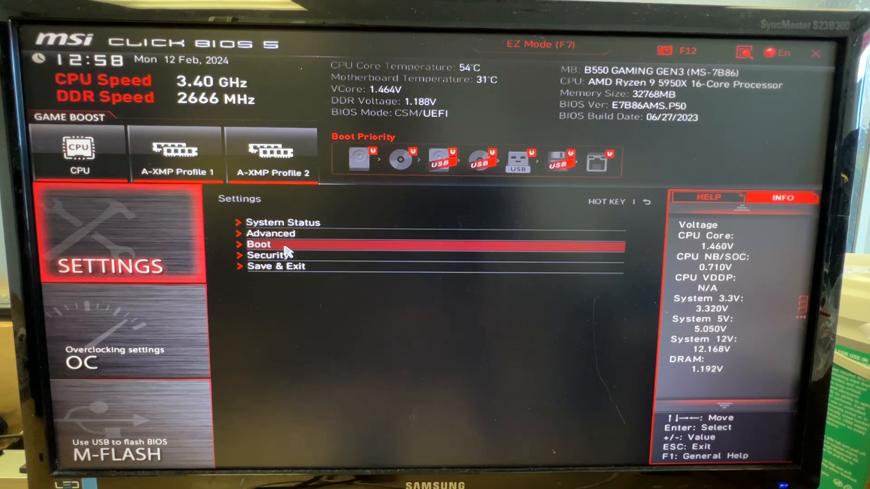
click(259, 245)
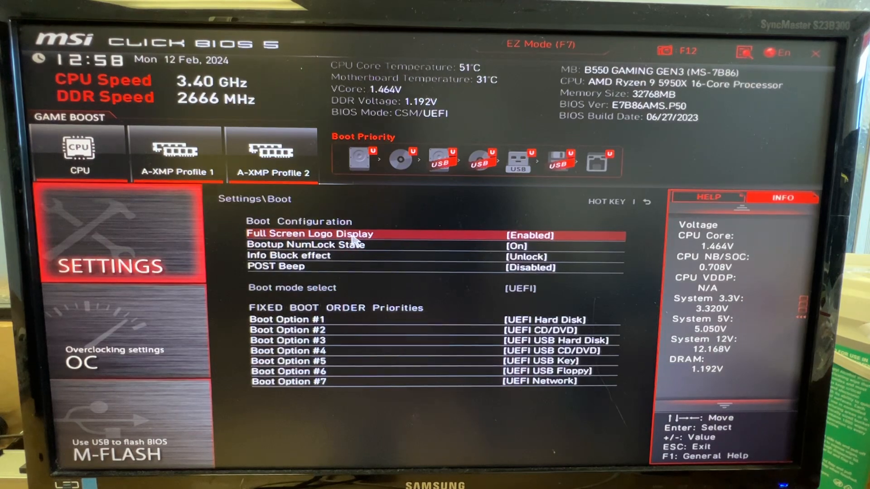
key(Down)
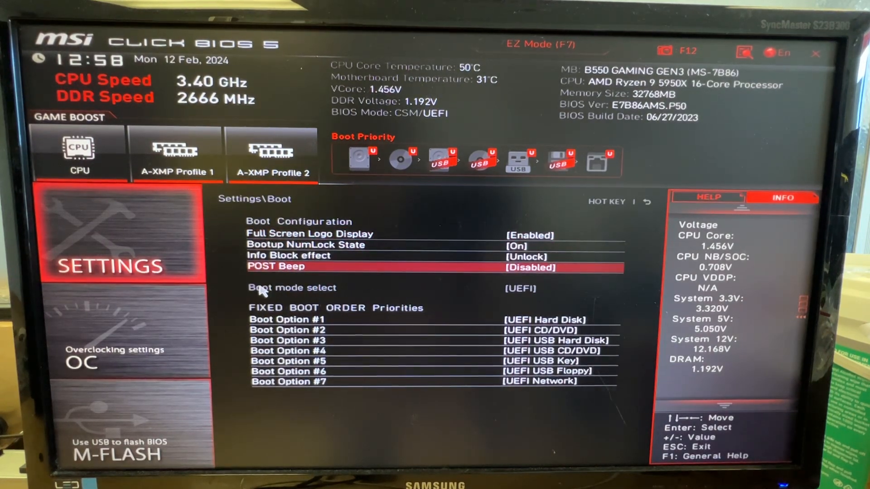
mouse_move(494, 288)
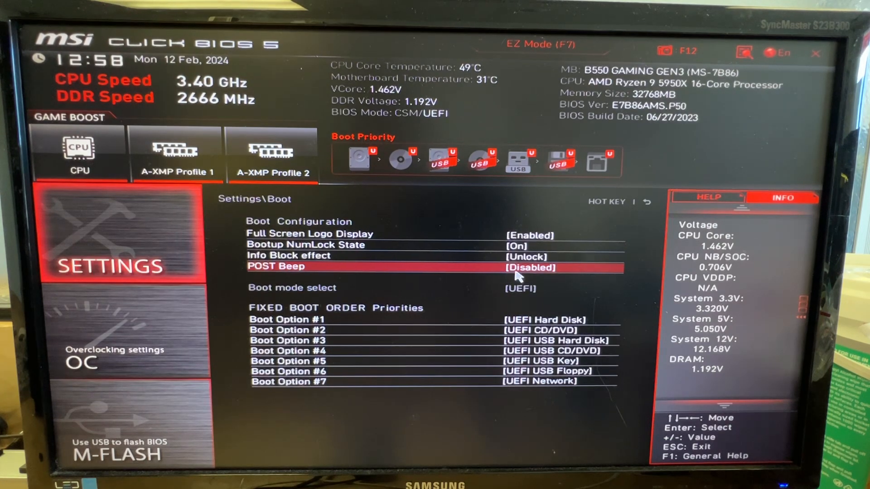
mouse_move(538, 283)
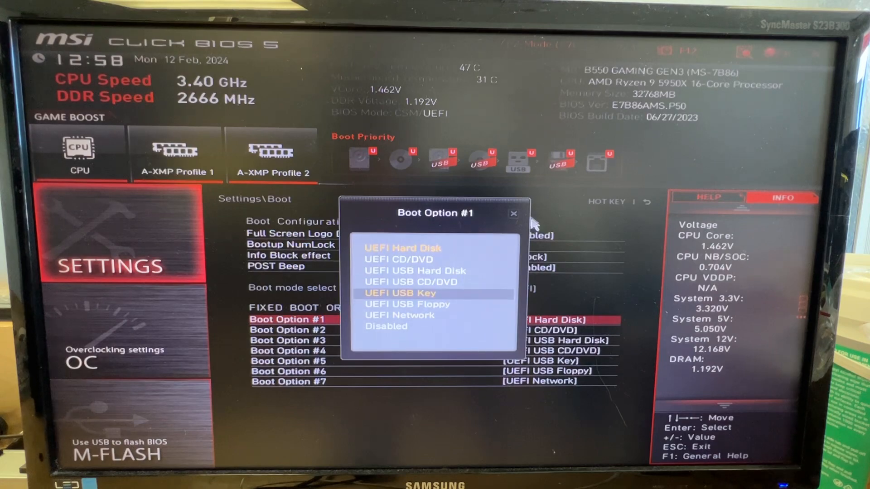
Close the Boot Option #1 list, keeping UEFI Hard Disk first.
click(512, 213)
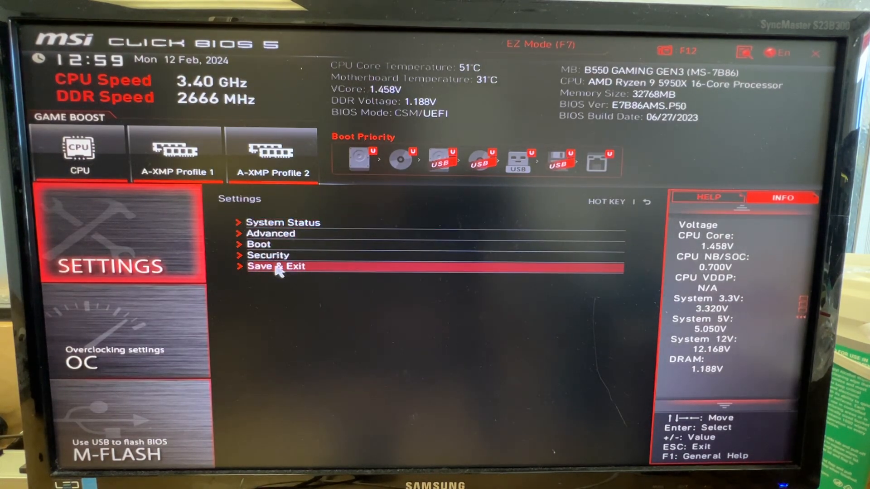
Choose Save & Exit, then Save Changes and Reboot to reach the confirmation.
click(276, 266)
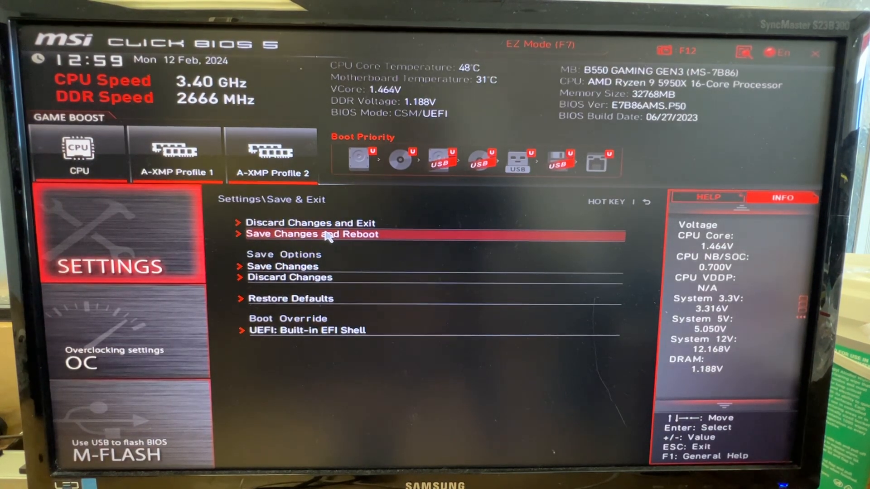
click(312, 234)
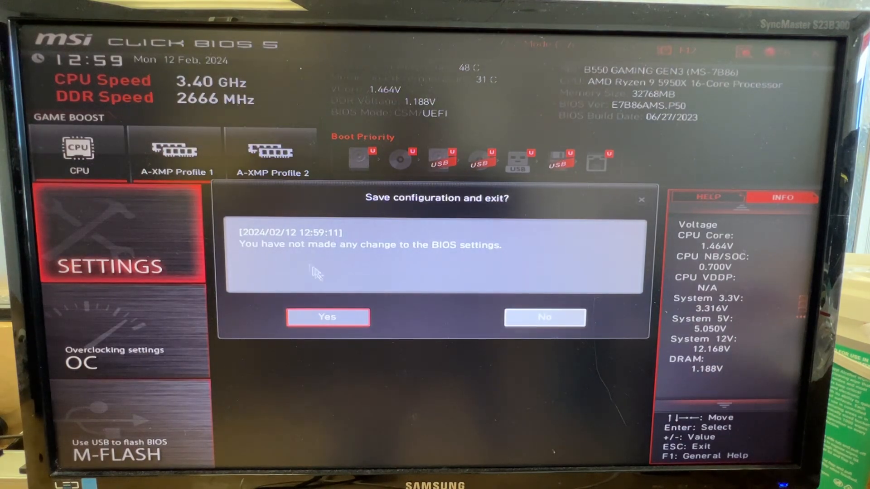